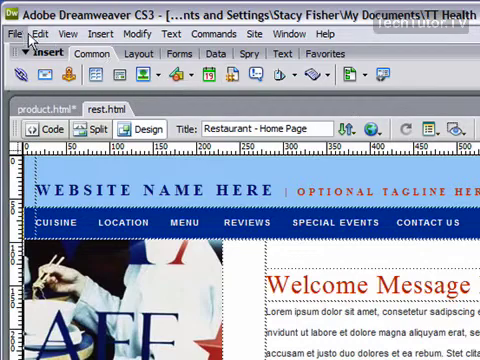
# Bring up the Preferences dialog from the Edit menu for the Preview in Browser category.
pyautogui.click(16, 32)
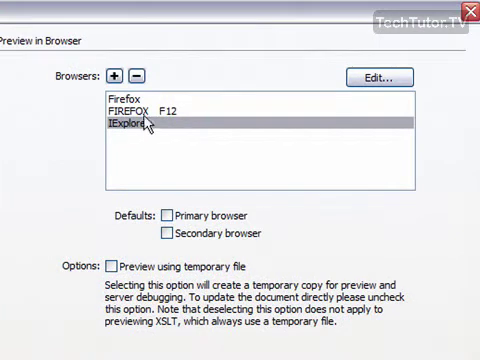
# Delete the duplicate Firefox entry, leaving FIREFOX (F12) and IExplore in the list.
pyautogui.click(150, 116)
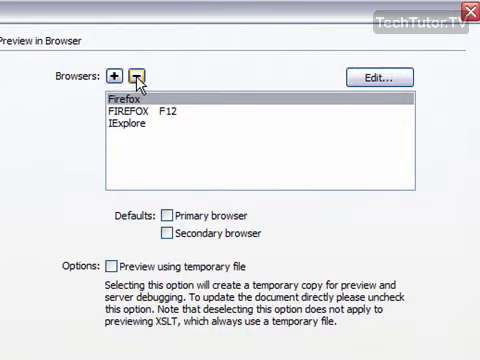
pyautogui.click(144, 72)
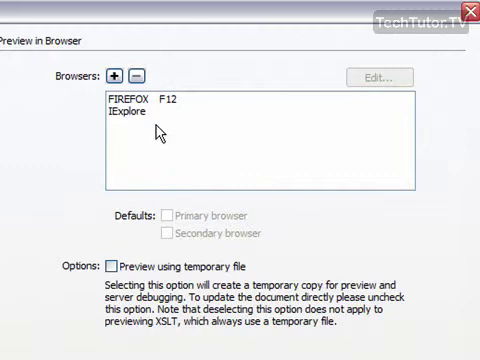
pyautogui.moveTo(150, 124)
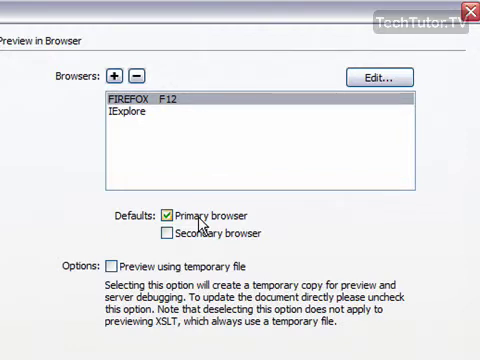
# Make IExplore the secondary preview browser beside primary FIREFOX.
pyautogui.click(150, 122)
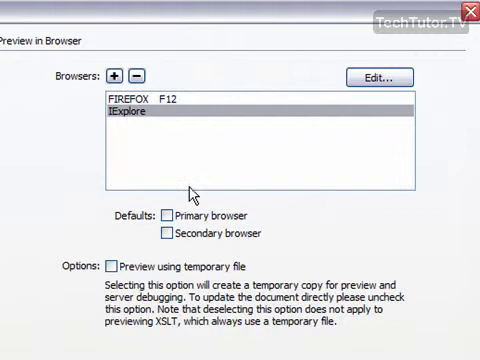
pyautogui.moveTo(218, 198)
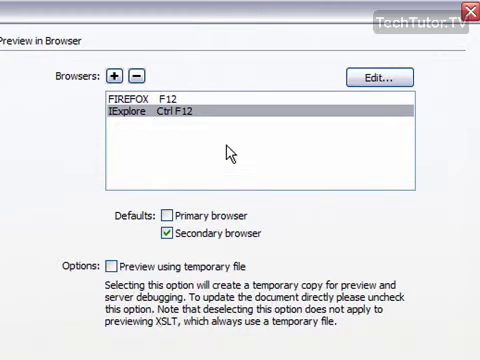
pyautogui.moveTo(226, 152)
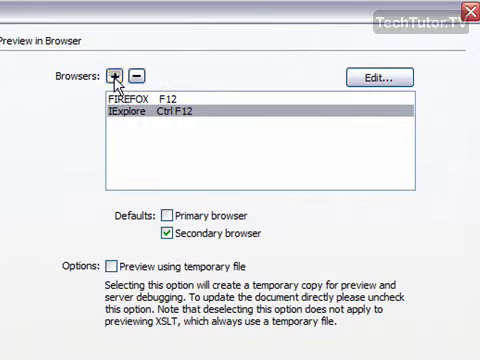
pyautogui.click(112, 76)
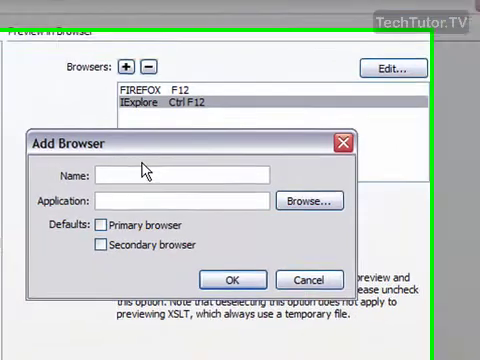
# Name the new browser entry 'Firefox' in the Add Browser dialog.
pyautogui.write('Fire')
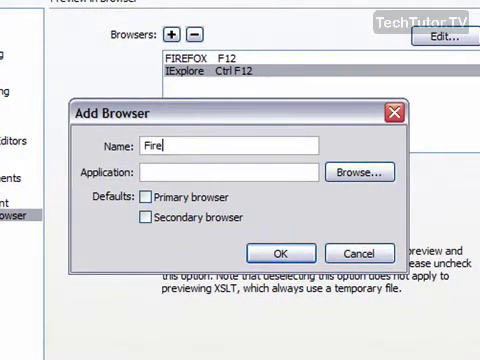
pyautogui.write('fox')
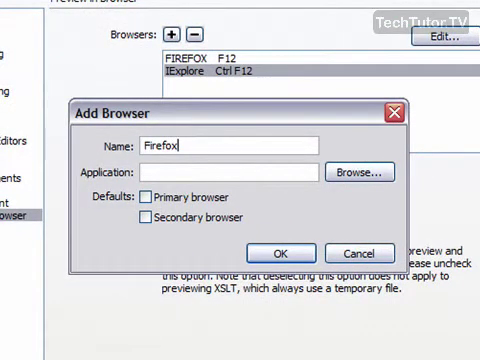
pyautogui.moveTo(370, 172)
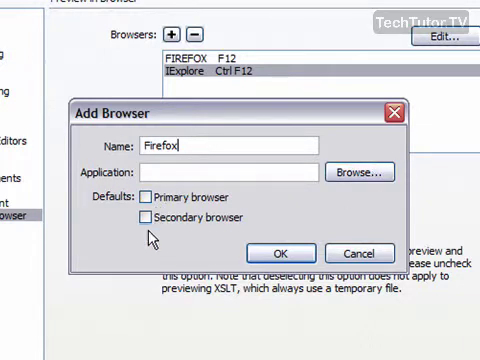
pyautogui.moveTo(290, 238)
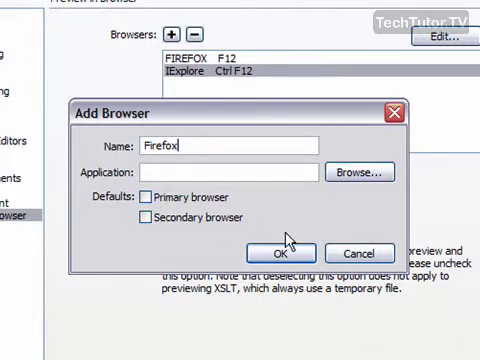